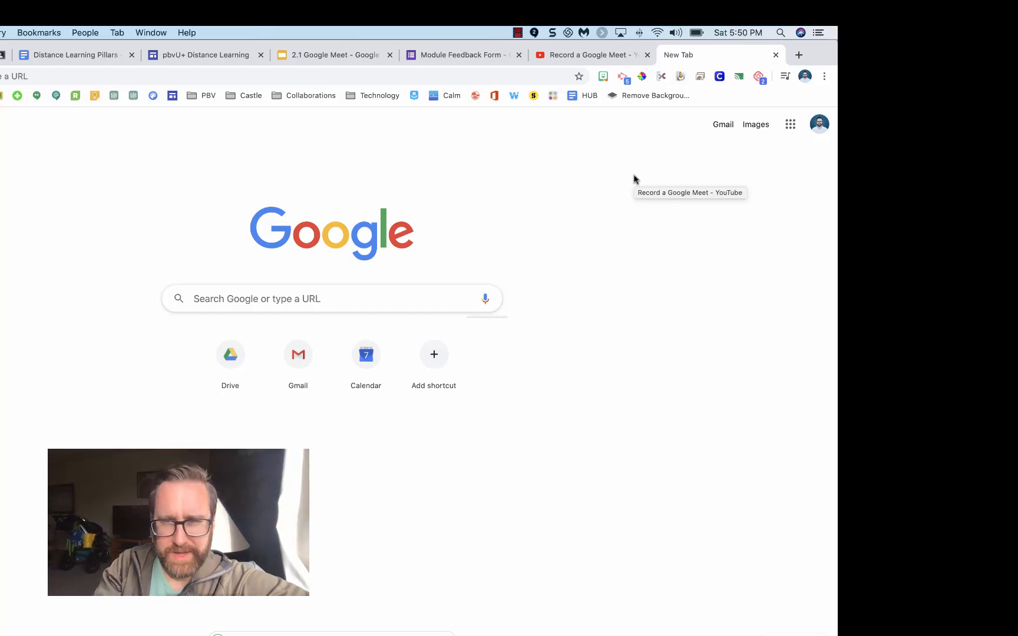
Open Meet from the Google apps grid and start a meeting nicknamed 'test'
{"action": "left_click", "coordinate": [789, 123]}
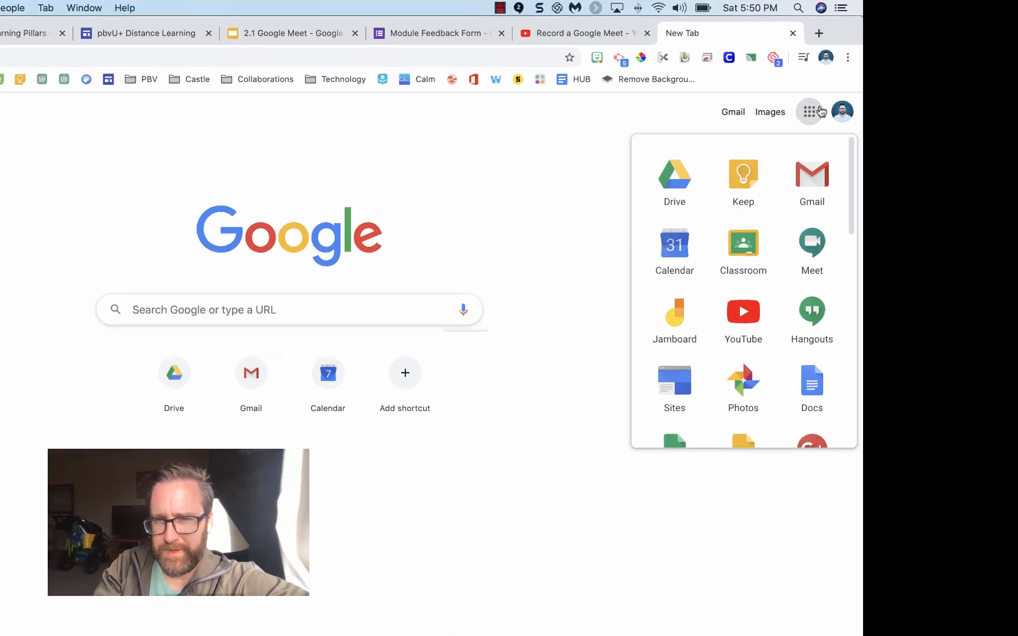
{"action": "left_click", "coordinate": [810, 242]}
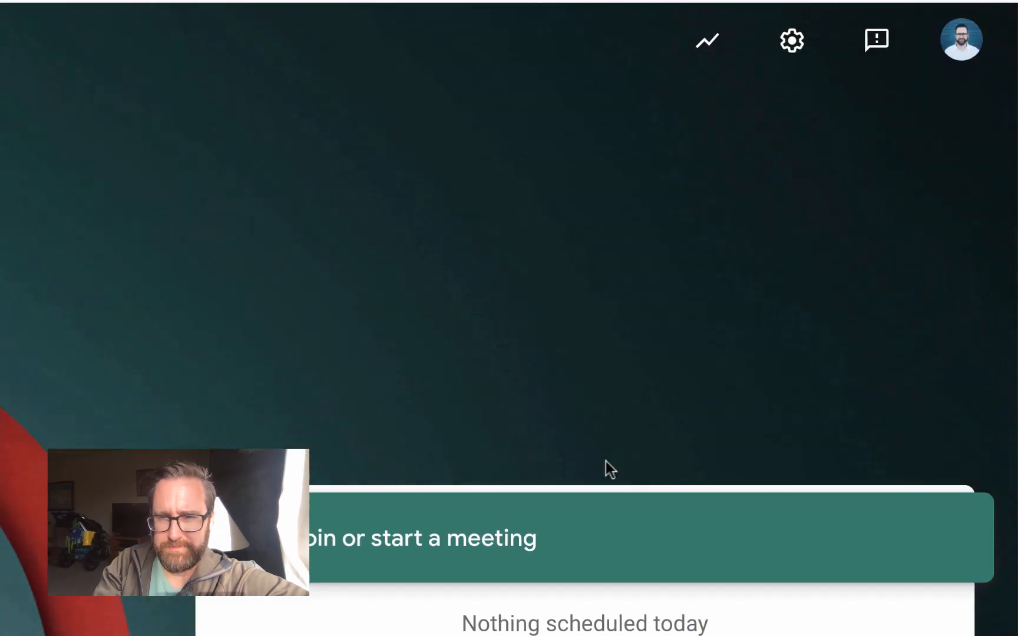
{"action": "type", "text": "Te"}
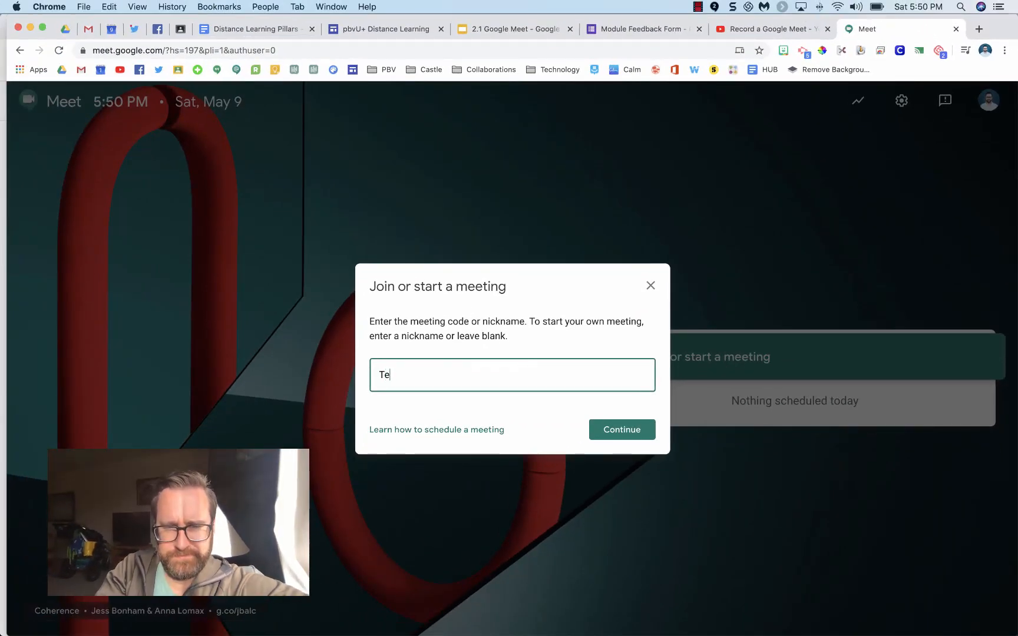
{"action": "left_click", "coordinate": [621, 429]}
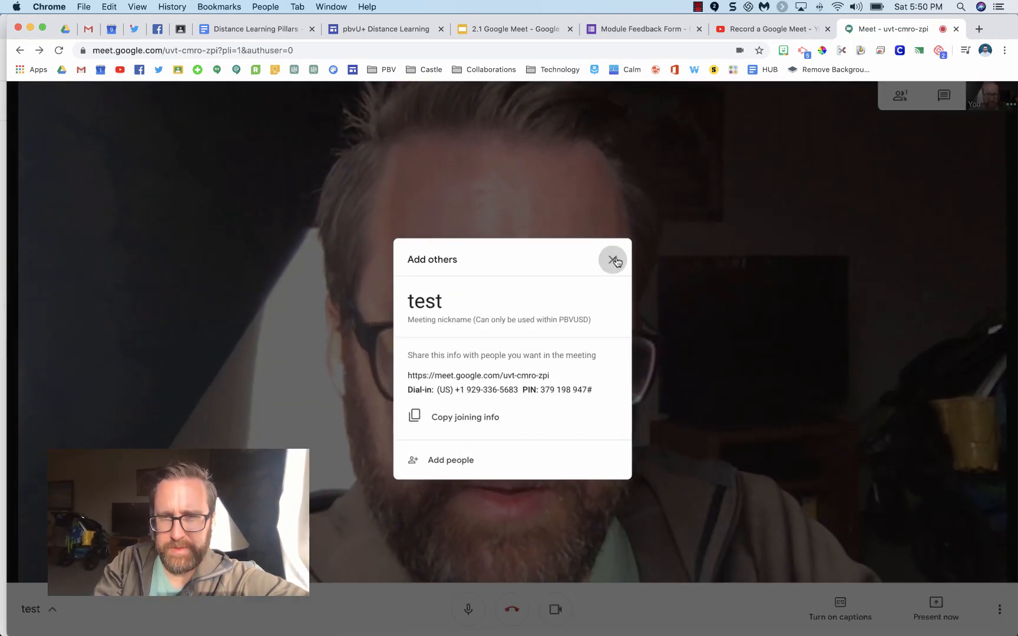
Dismiss the joining info, choose Record meeting, and accept the recording consent notice
{"action": "left_click", "coordinate": [612, 259]}
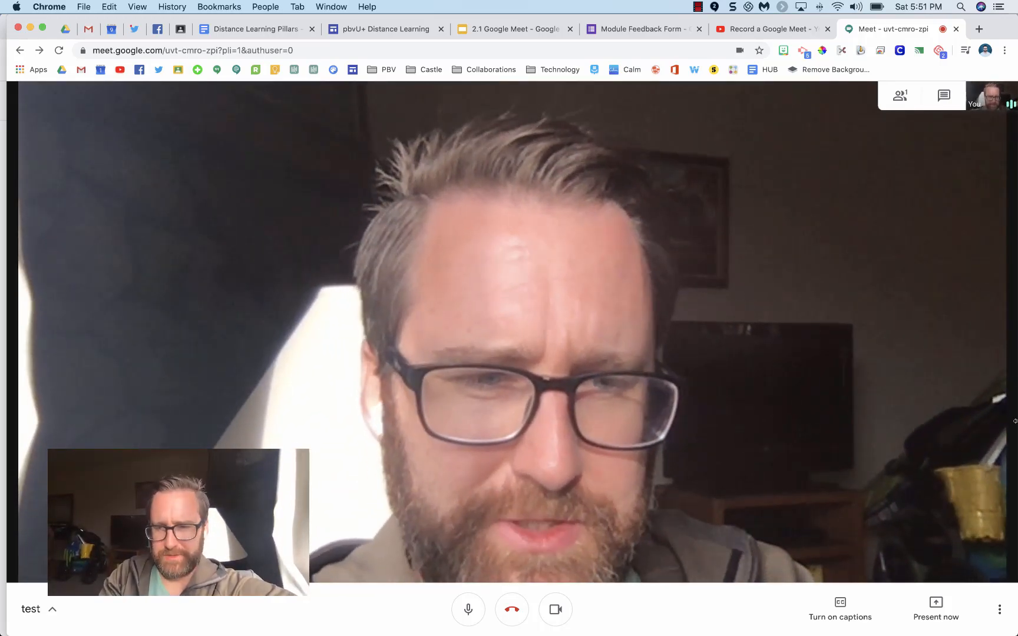
{"action": "left_click", "coordinate": [998, 609]}
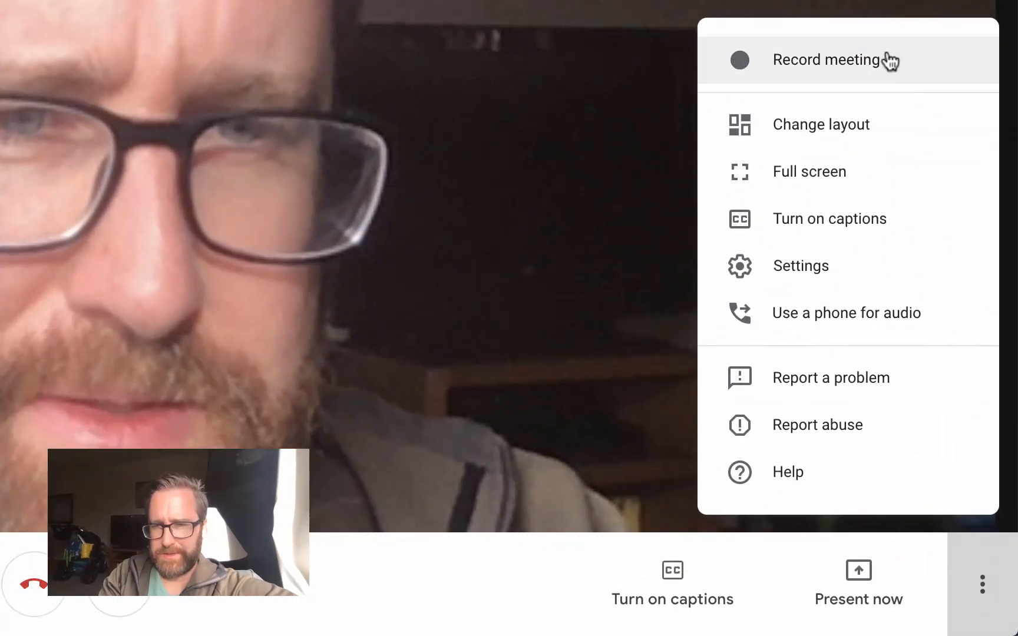
{"action": "left_click", "coordinate": [826, 59]}
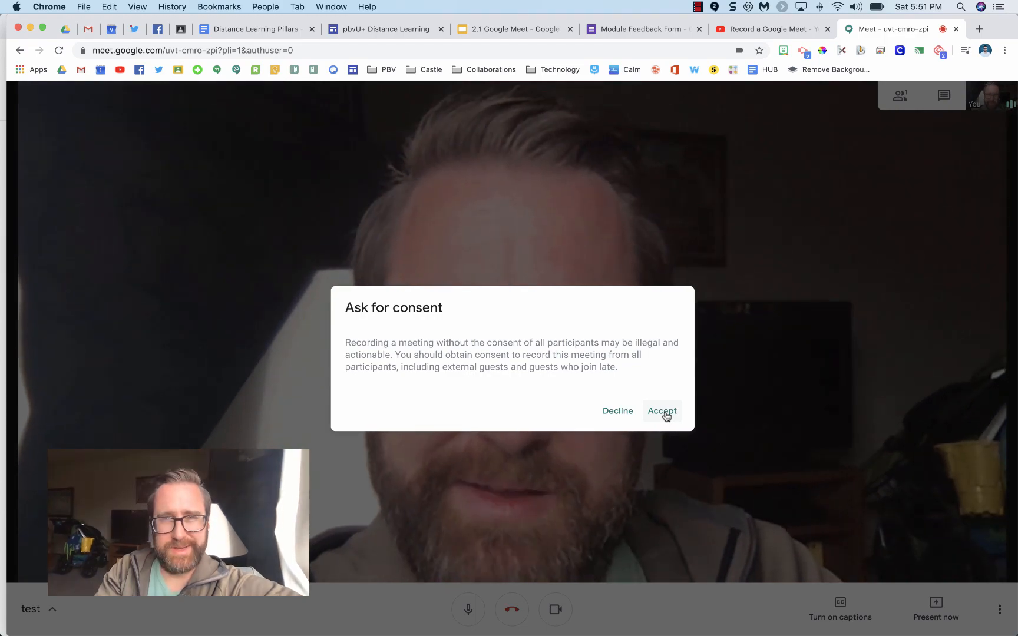
{"action": "left_click", "coordinate": [661, 410]}
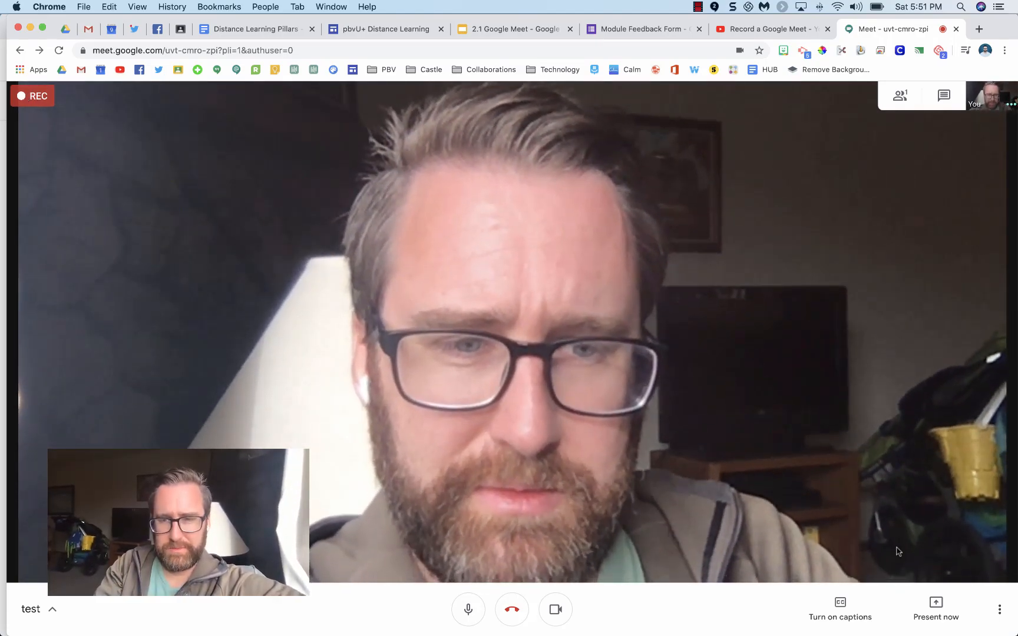
Share your entire screen, then show the 2.1 Google Meet slide deck
{"action": "left_click", "coordinate": [935, 604]}
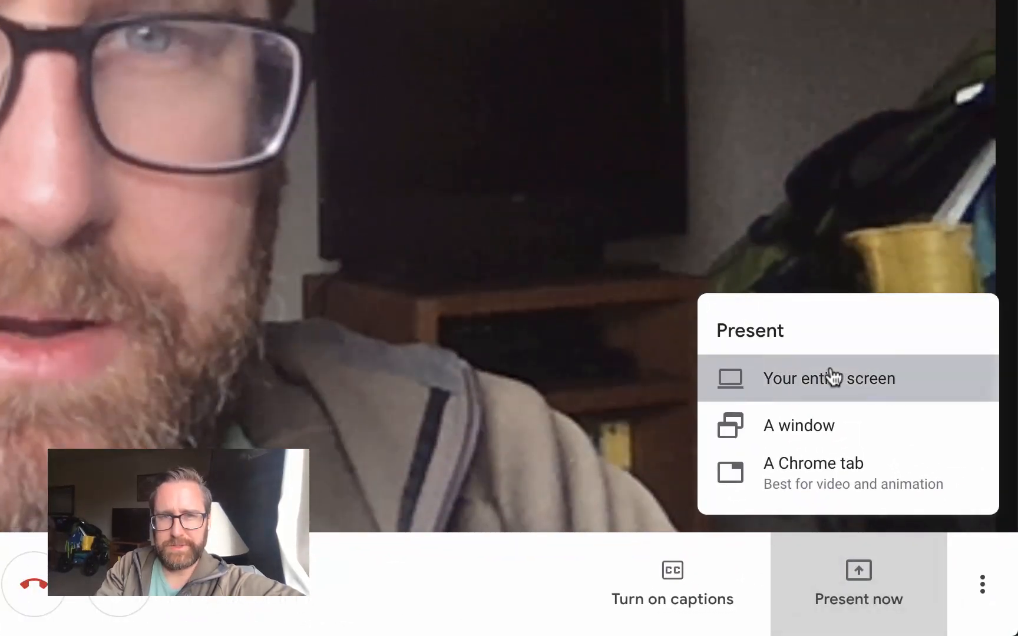
{"action": "left_click", "coordinate": [827, 378]}
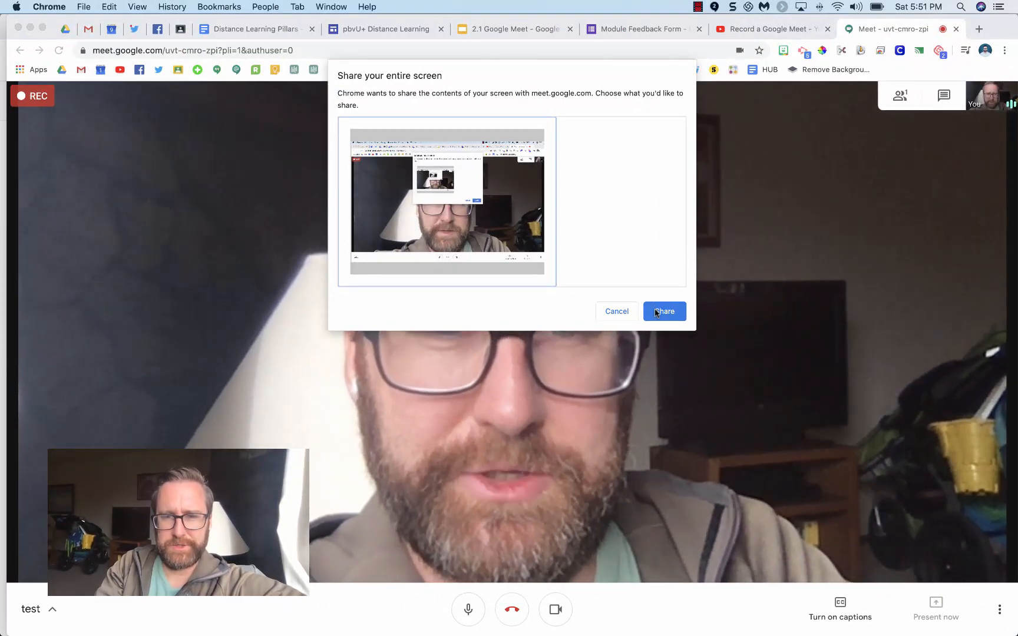
{"action": "left_click", "coordinate": [663, 311]}
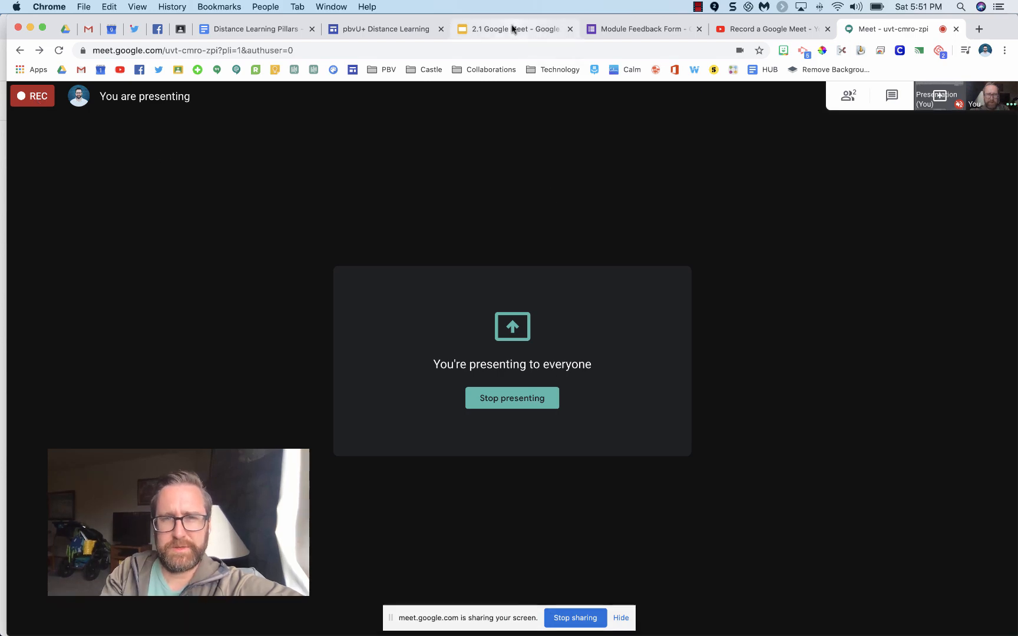
{"action": "left_click", "coordinate": [513, 28]}
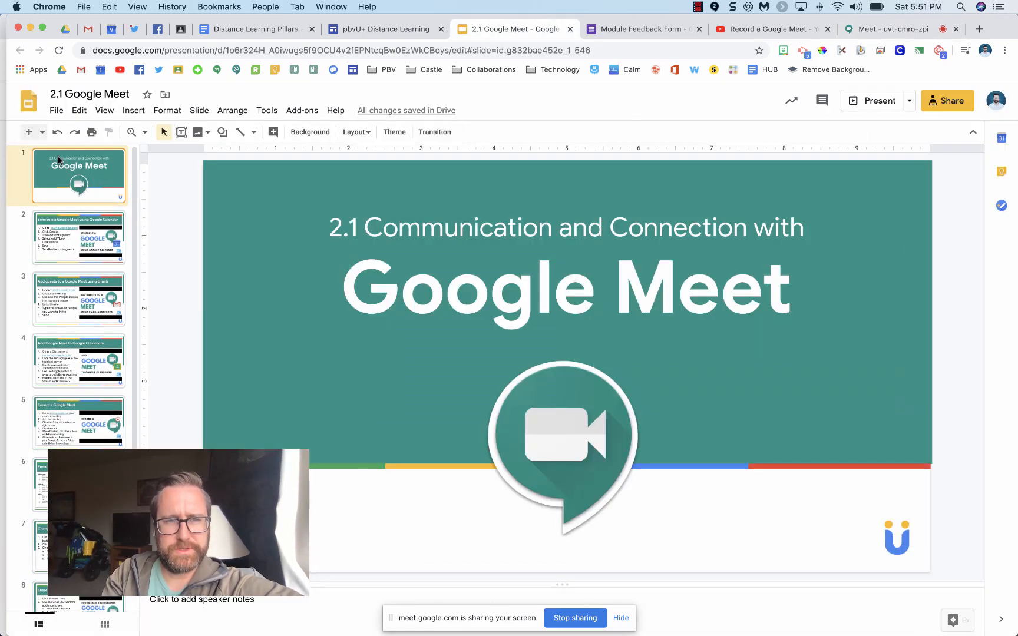
Show slide 3 on email invites, then switch to the Google Classroom class
{"action": "left_click", "coordinate": [877, 101]}
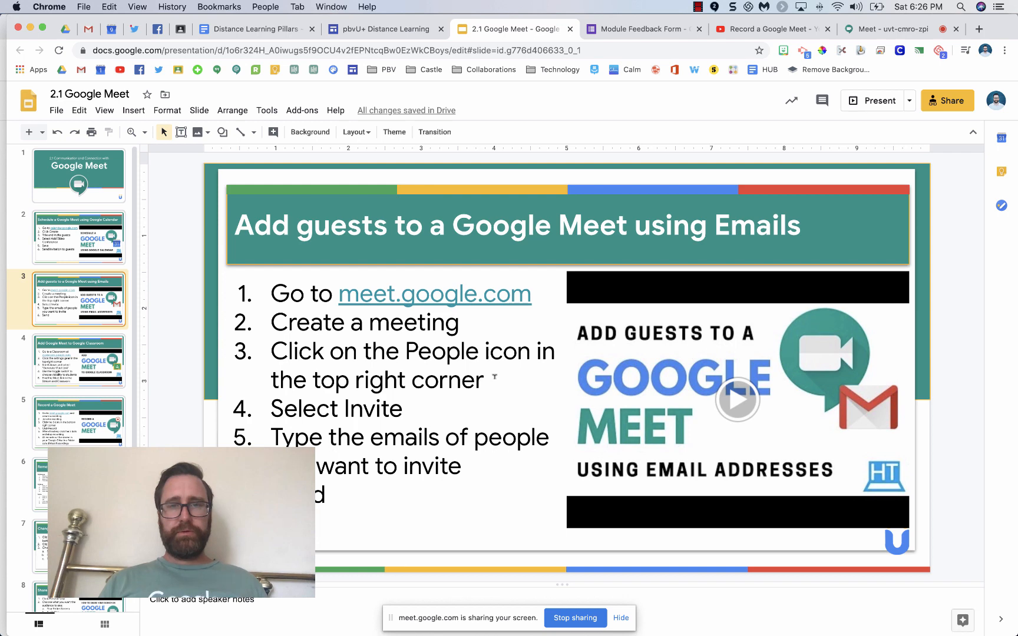
{"action": "mouse_move", "coordinate": [344, 21]}
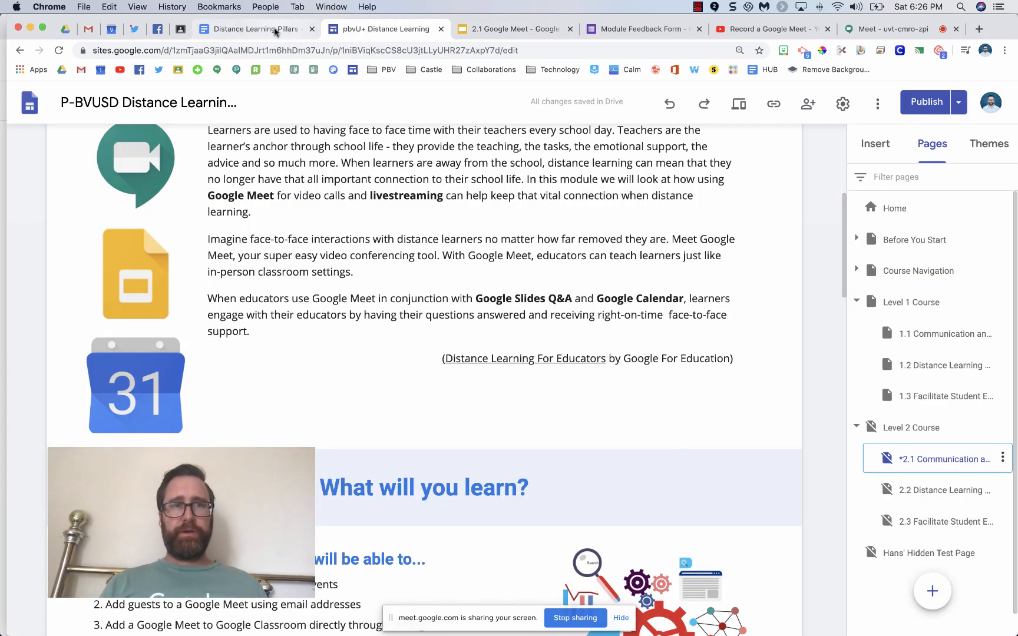
{"action": "left_click", "coordinate": [253, 28]}
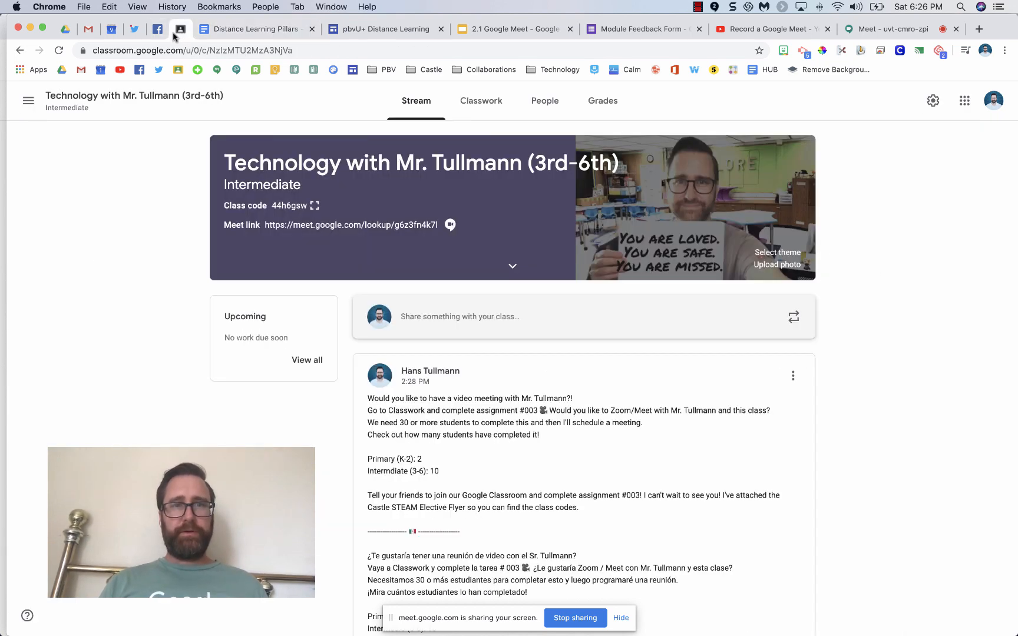
{"action": "mouse_move", "coordinate": [130, 95]}
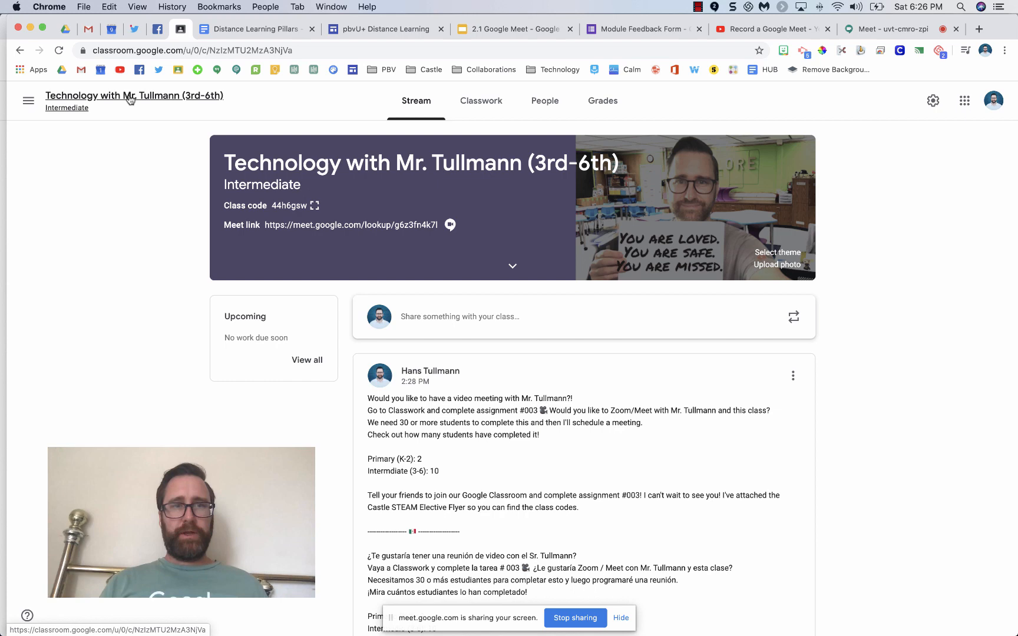
{"action": "mouse_move", "coordinate": [396, 100]}
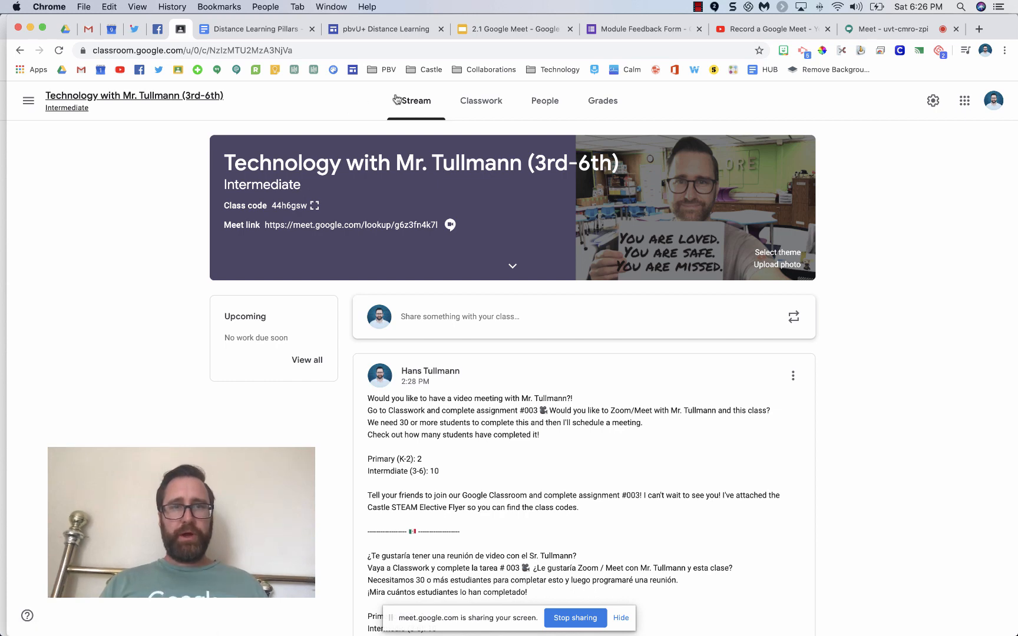
Scroll through the class Stream posts and open the Classwork page
{"action": "scroll", "scroll_direction": "down", "scroll_amount": 3}
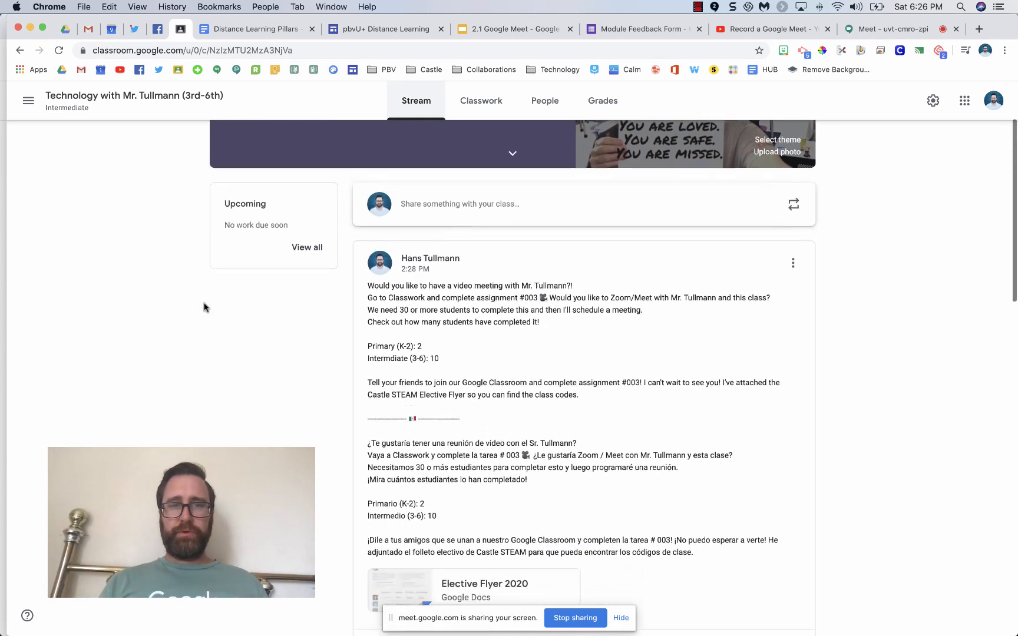
{"action": "scroll", "scroll_direction": "down", "scroll_amount": 3}
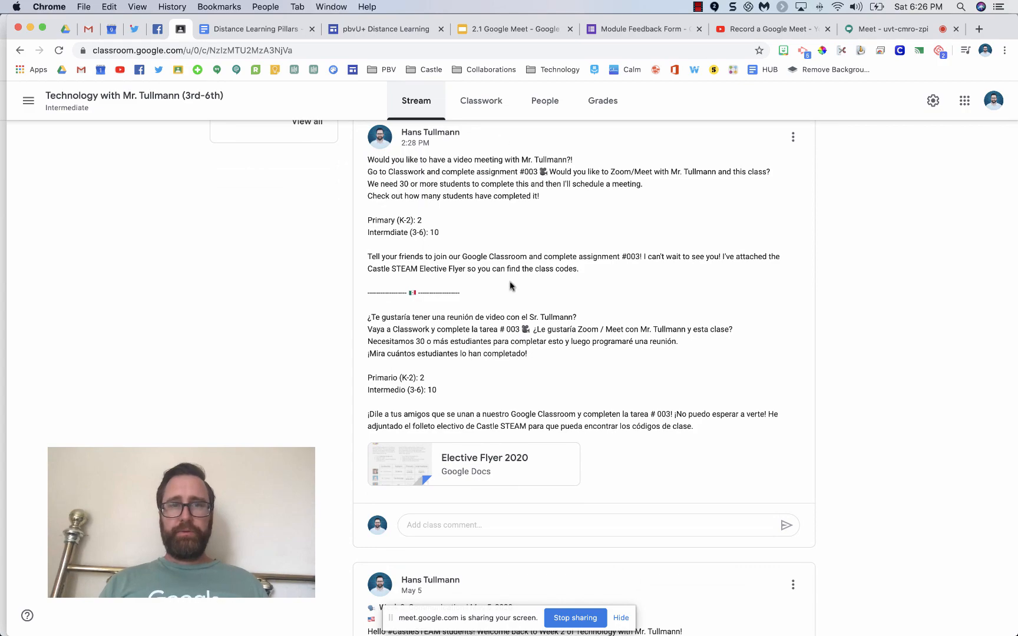
{"action": "scroll", "scroll_direction": "down", "scroll_amount": 3}
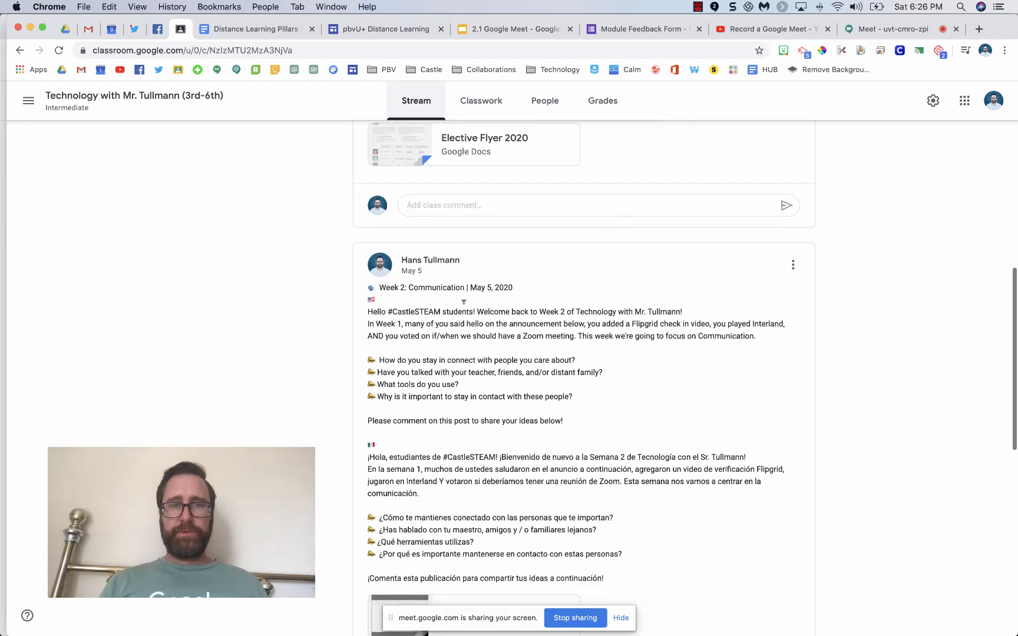
{"action": "left_click", "coordinate": [480, 100]}
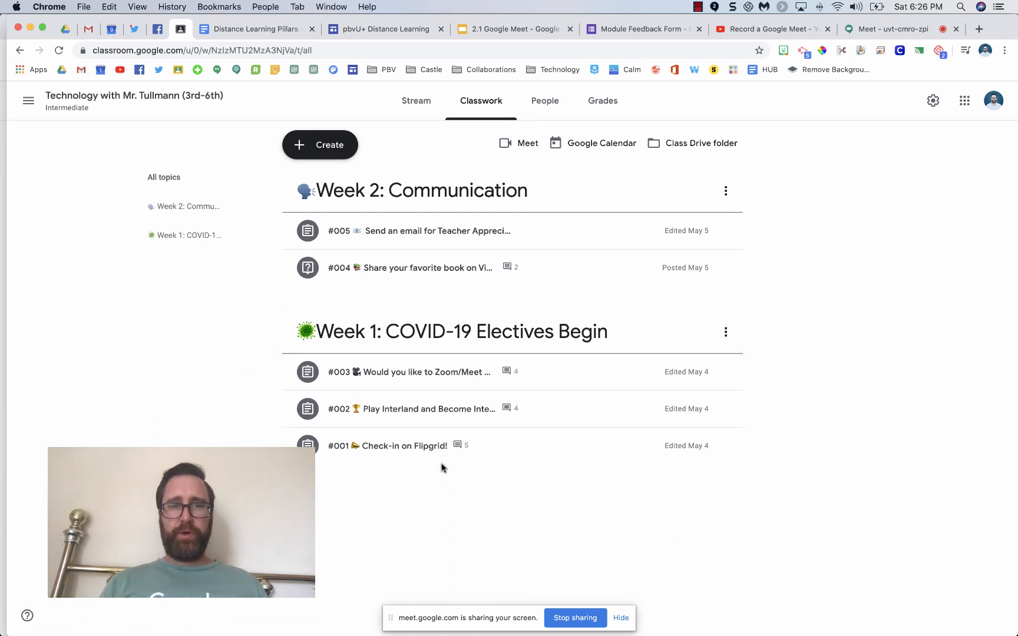
{"action": "mouse_move", "coordinate": [418, 267]}
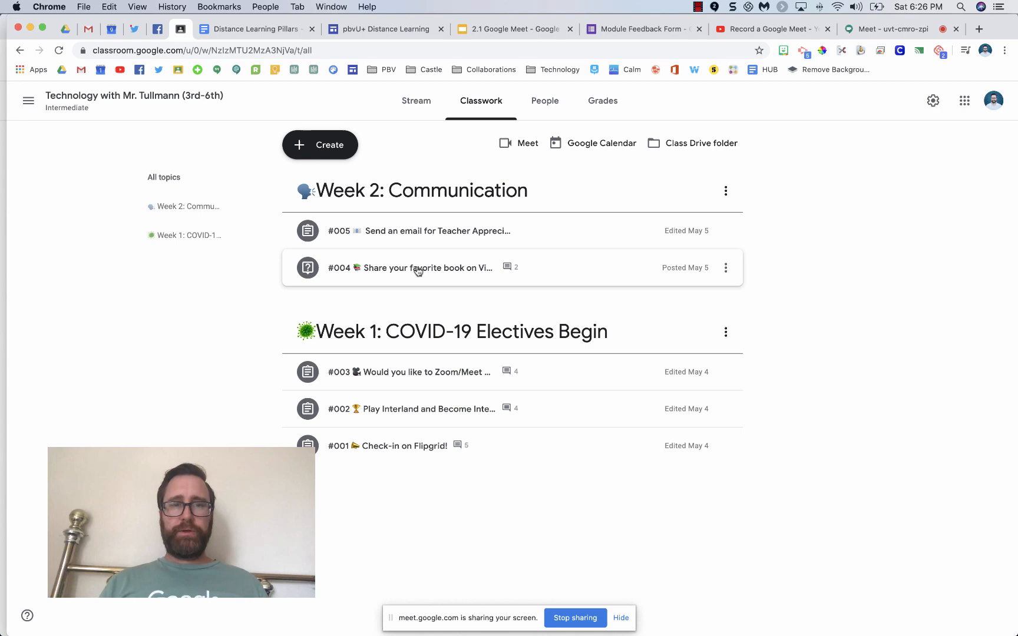
Expand favourite-book assignment #004, exit the slideshow, and return to the test meeting
{"action": "left_click", "coordinate": [409, 268]}
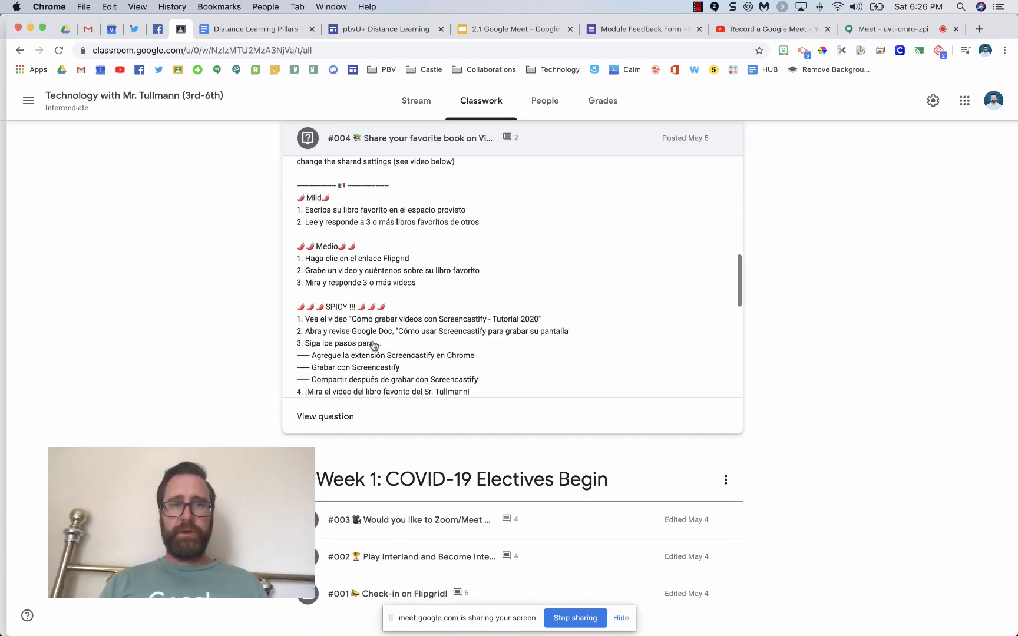
{"action": "scroll", "scroll_direction": "down", "scroll_amount": 3}
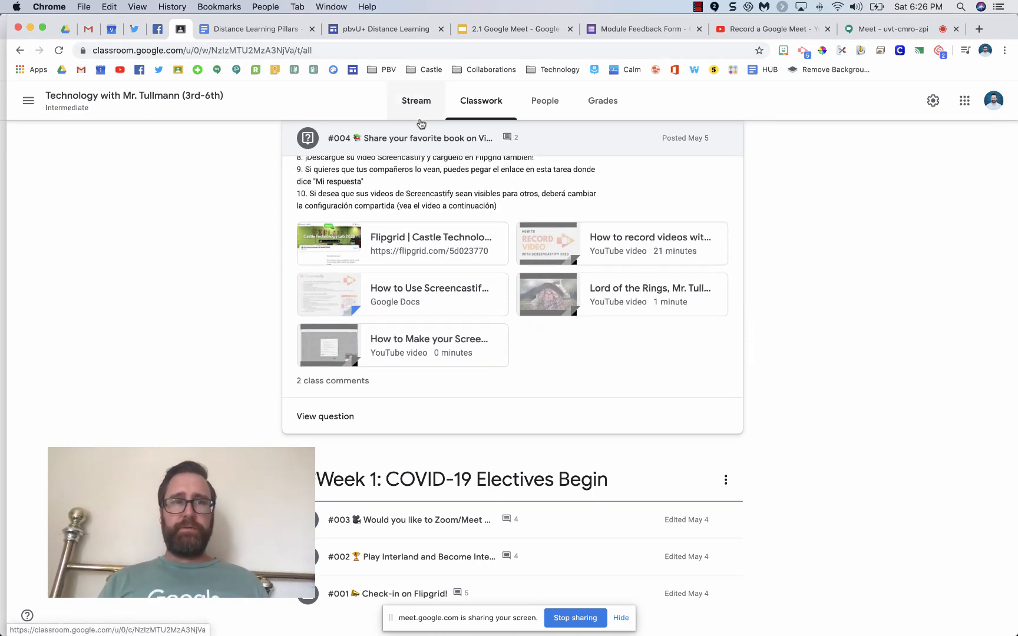
{"action": "left_click", "coordinate": [415, 100]}
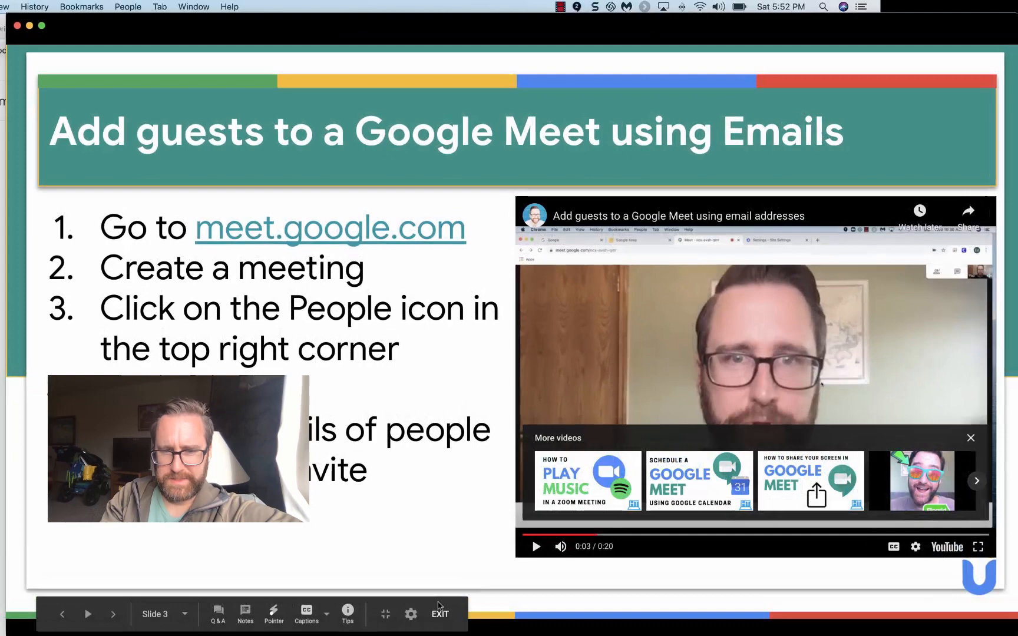
{"action": "left_click", "coordinate": [439, 613]}
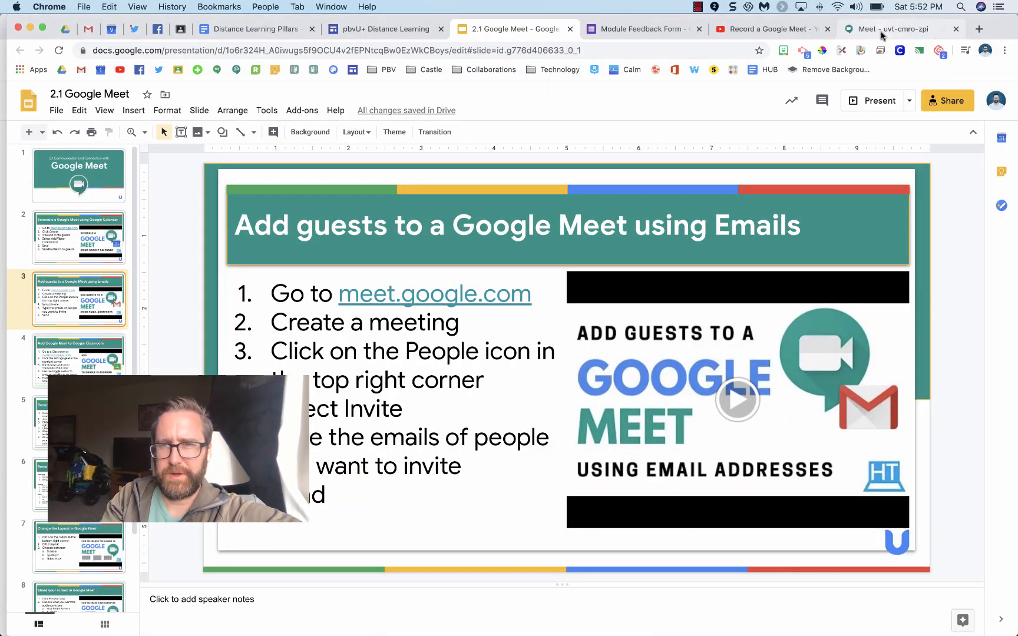
{"action": "left_click", "coordinate": [899, 28]}
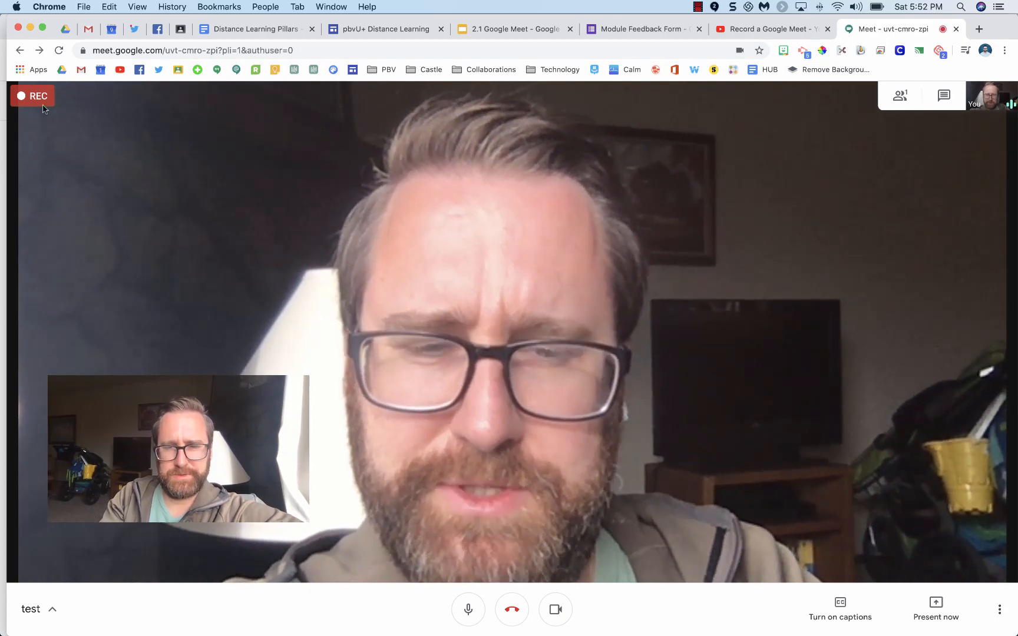
Choose Stop recording from the three-dot menu and confirm it
{"action": "left_click", "coordinate": [1000, 610]}
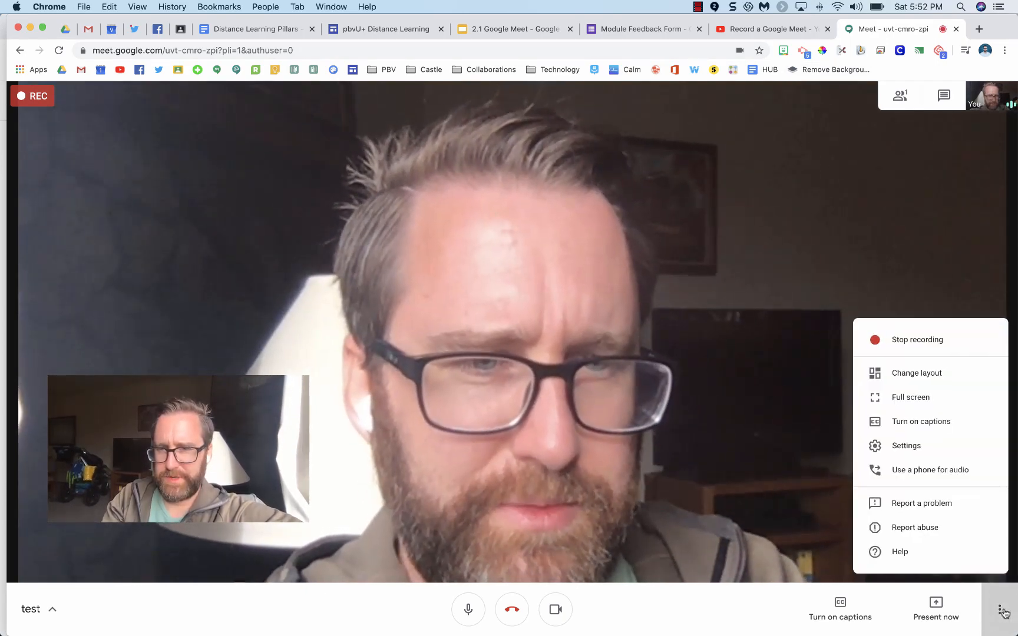
{"action": "left_click", "coordinate": [917, 339]}
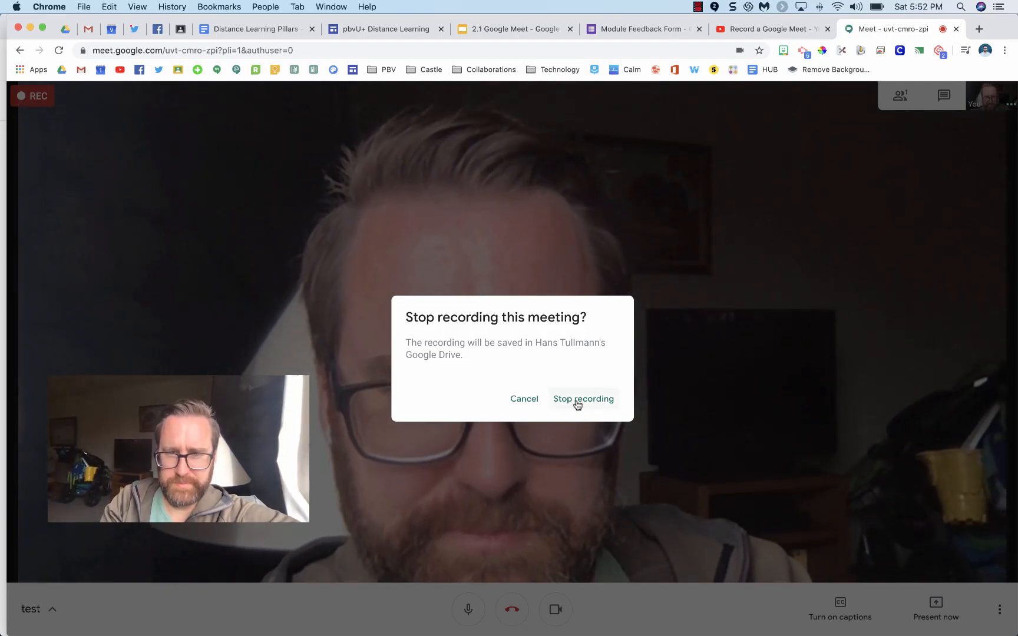
{"action": "left_click", "coordinate": [583, 399]}
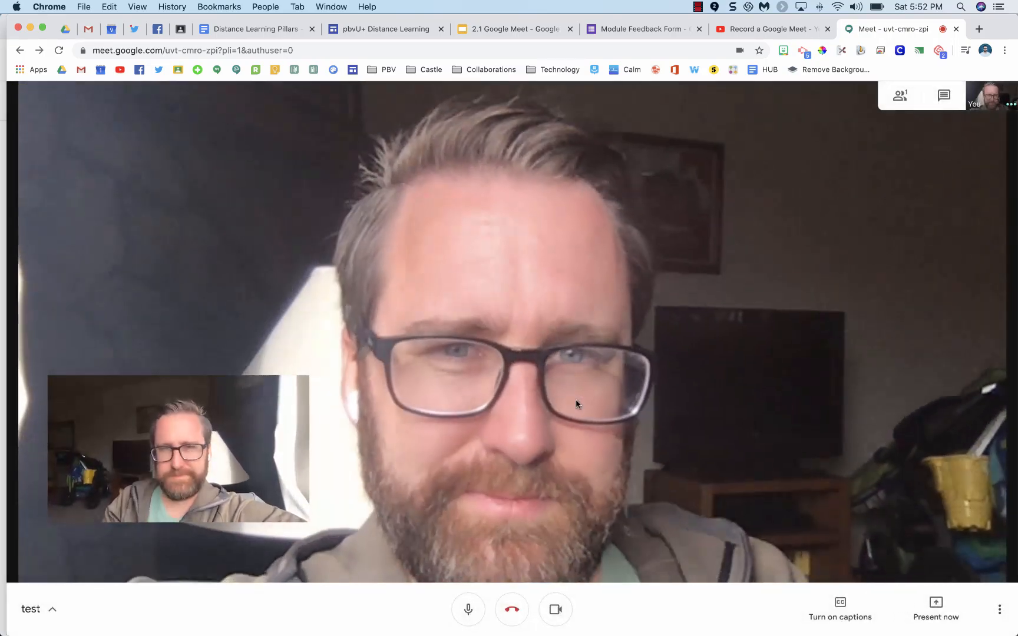